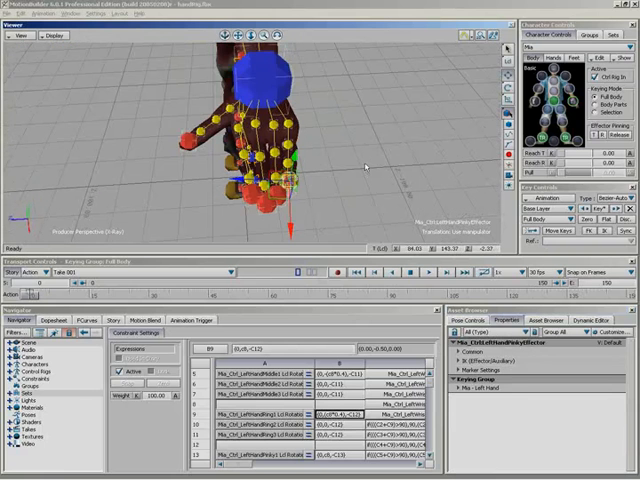
pyautogui.moveTo(375, 202)
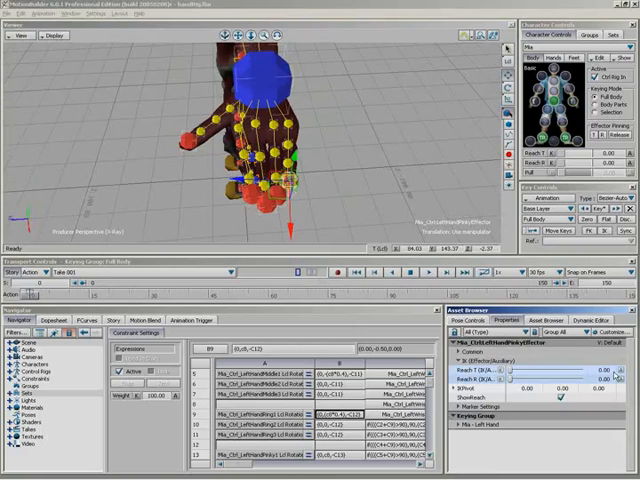
pyautogui.moveTo(353, 230)
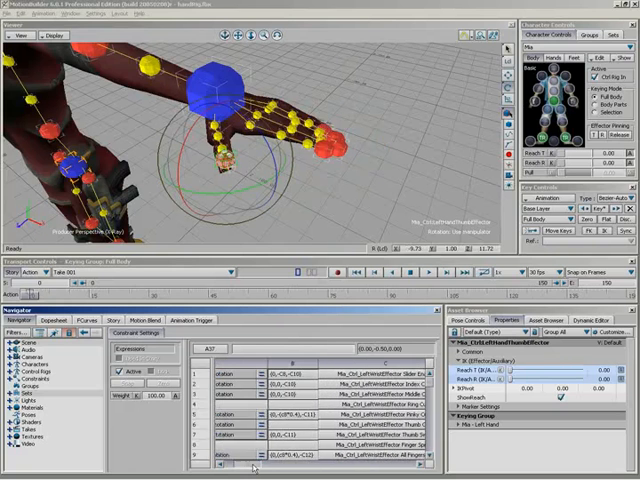
# Enter 100-C1 for the index finger's IK Reach Rotation (B21) and Reach Translation (B22) rows.
pyautogui.scroll(-3)
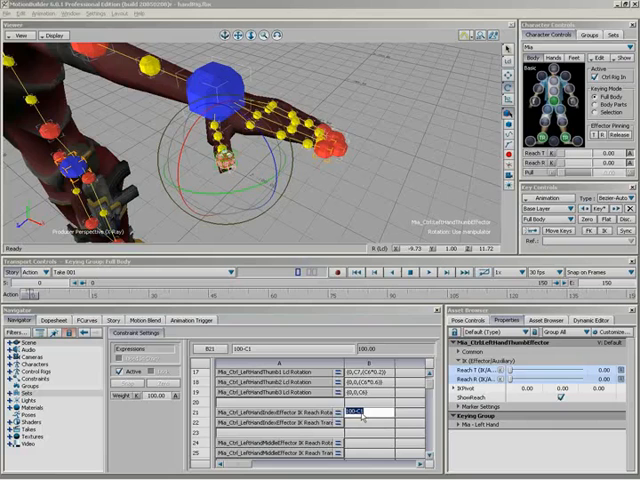
pyautogui.click(360, 426)
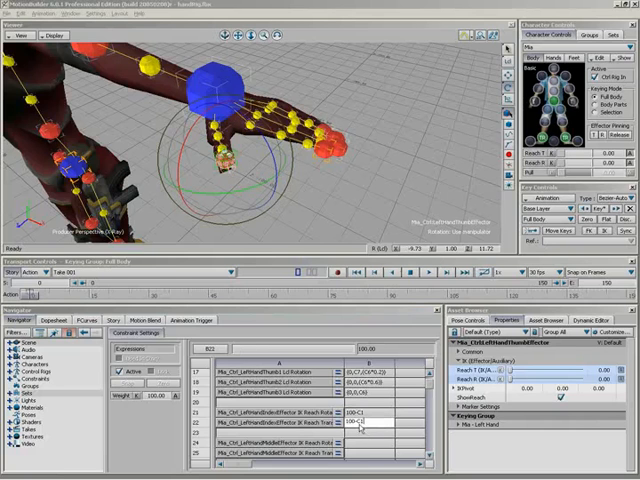